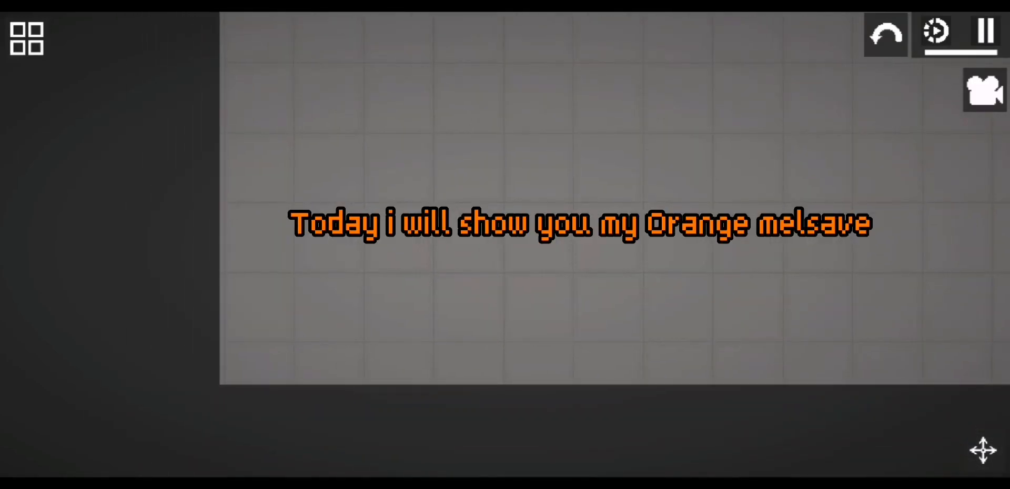
# Spawn the grey Orange monster with its toothed jaw onto the empty map.
pyautogui.click(26, 39)
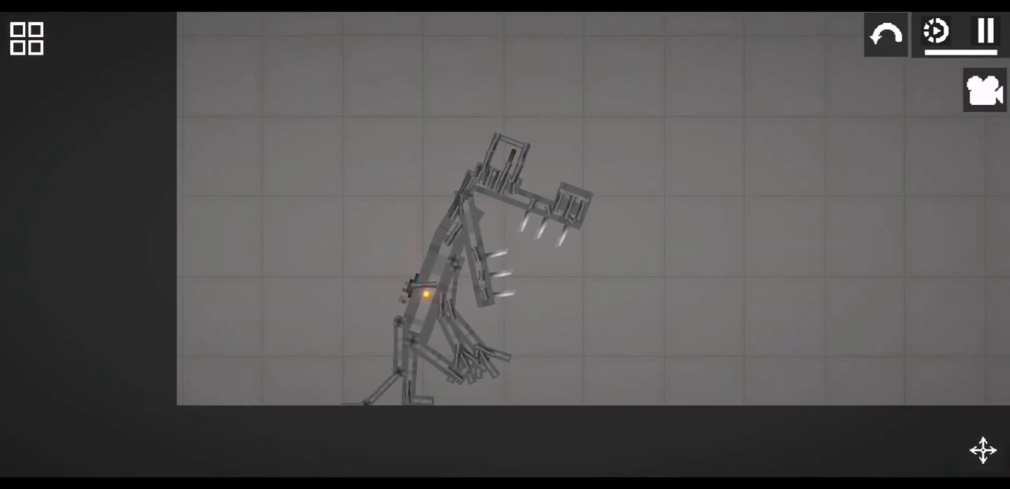
# Show the saved-creations catalogue listing Orange, Blue, Green and Purple builds.
pyautogui.click(26, 38)
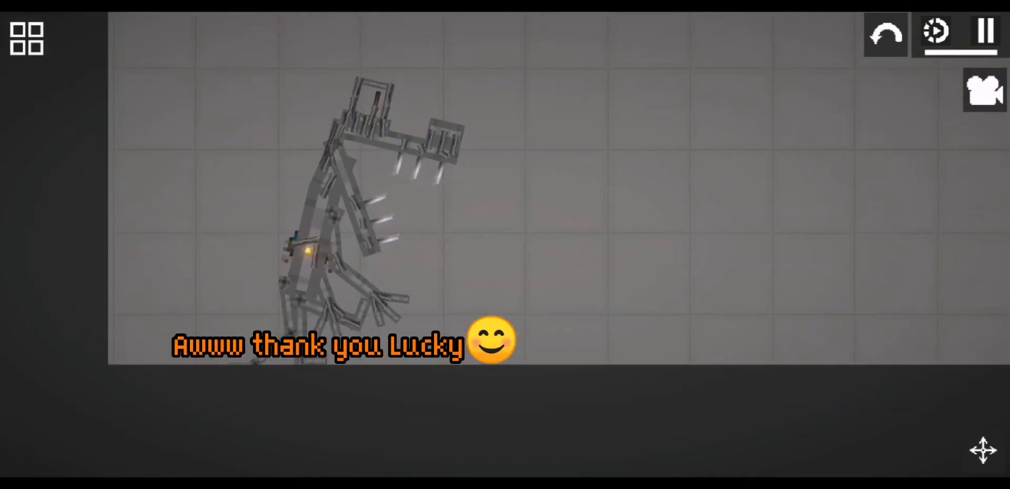
pyautogui.click(26, 38)
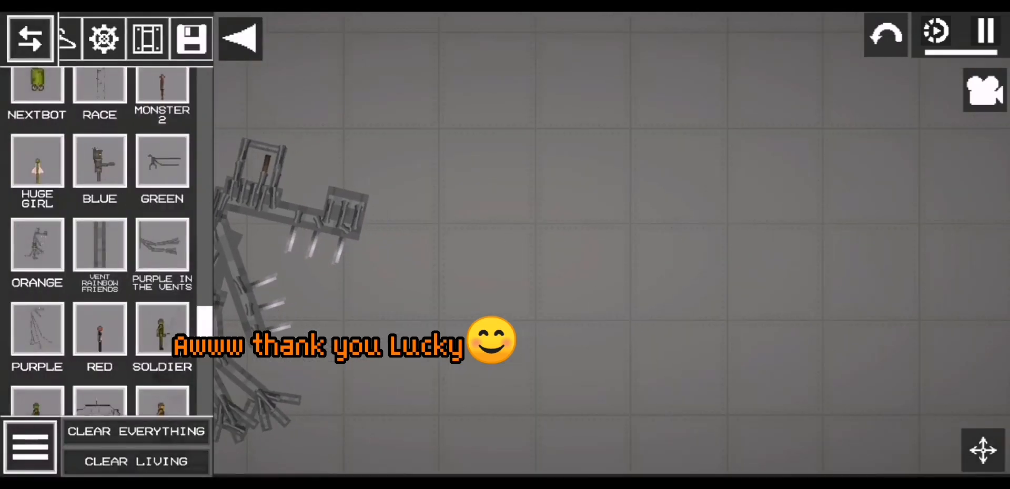